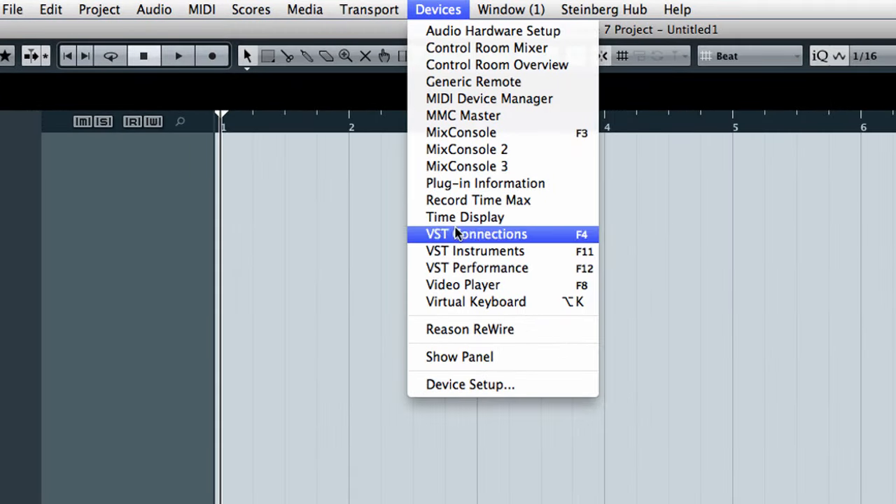
# - Open VST Connections on the Studio page and list the addable studio channel types
pyautogui.click(476, 234)
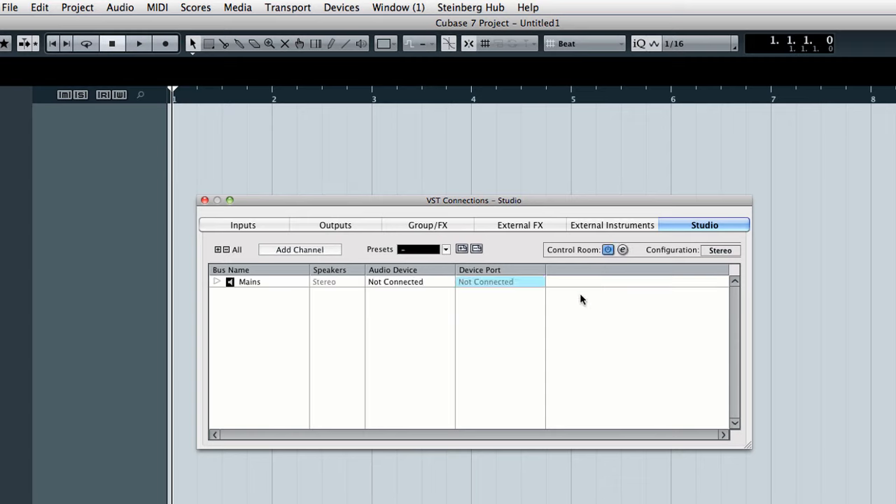
pyautogui.moveTo(330, 271)
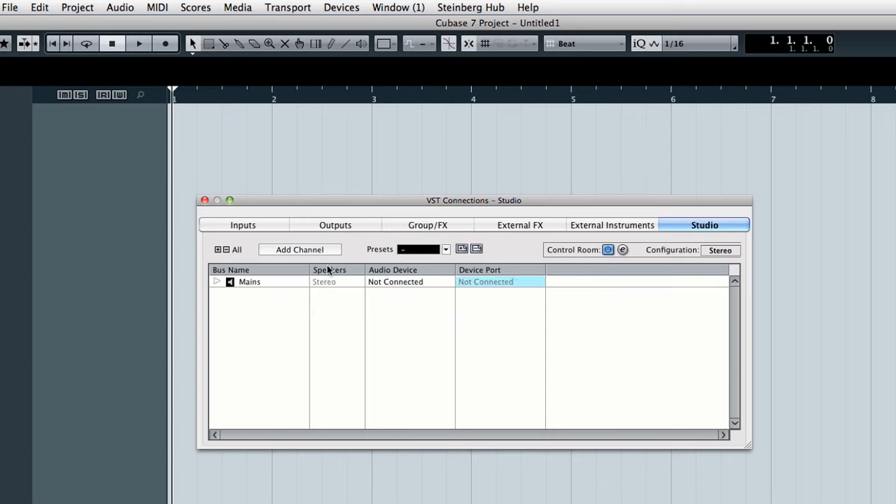
pyautogui.click(299, 250)
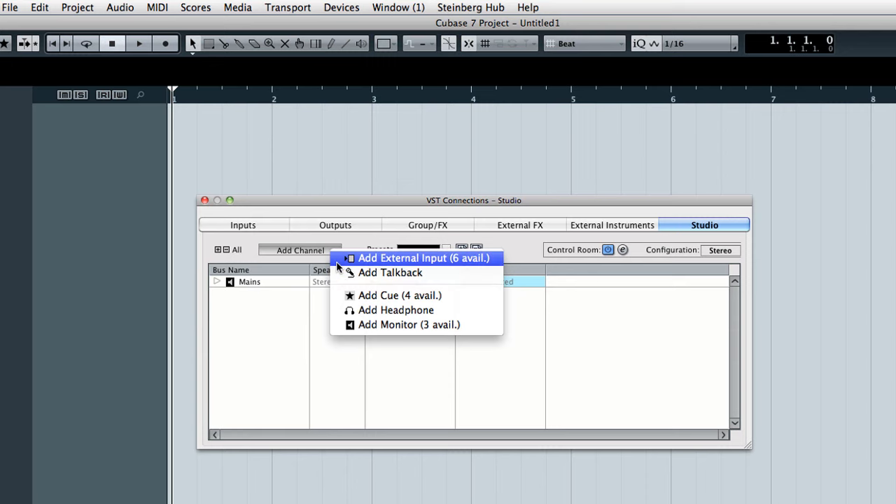
pyautogui.moveTo(483, 262)
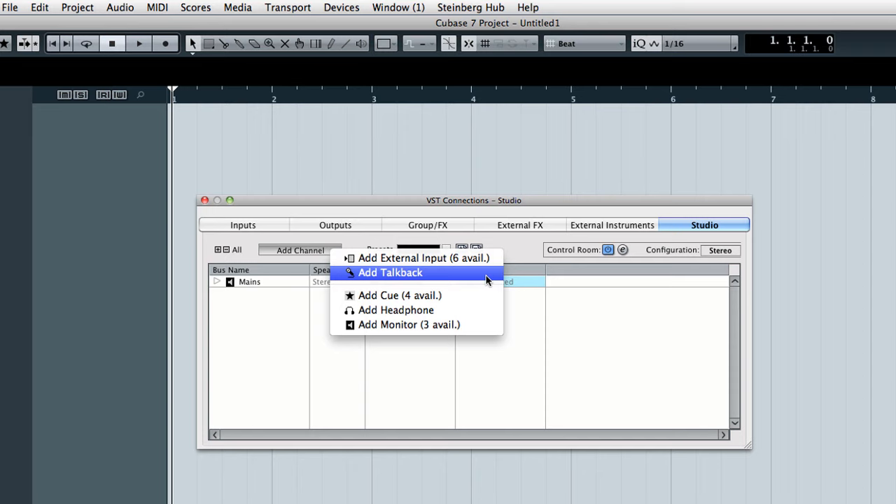
pyautogui.moveTo(488, 295)
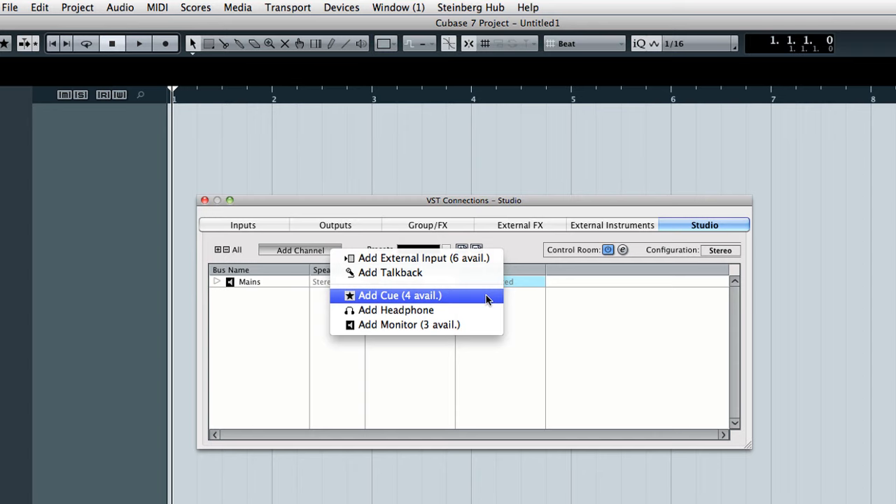
pyautogui.moveTo(491, 310)
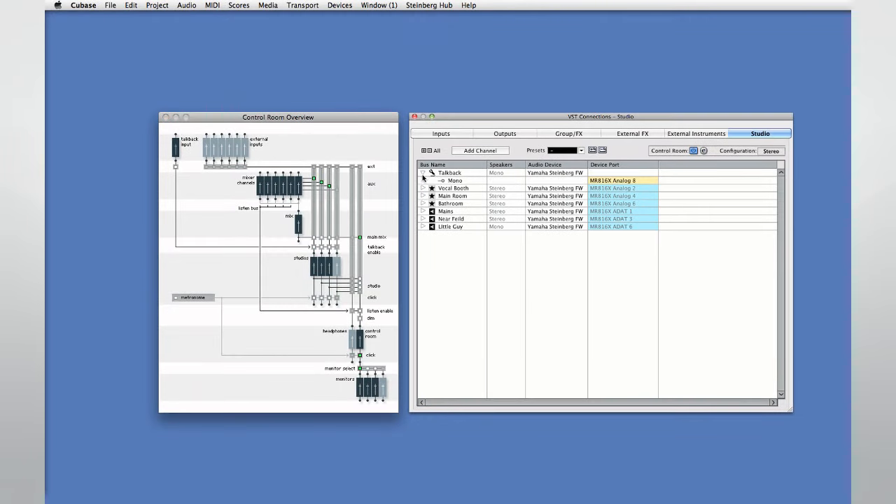
# - Expand the Talkback, cue, Mains and Near Field monitor buses to show their ports
pyautogui.click(423, 188)
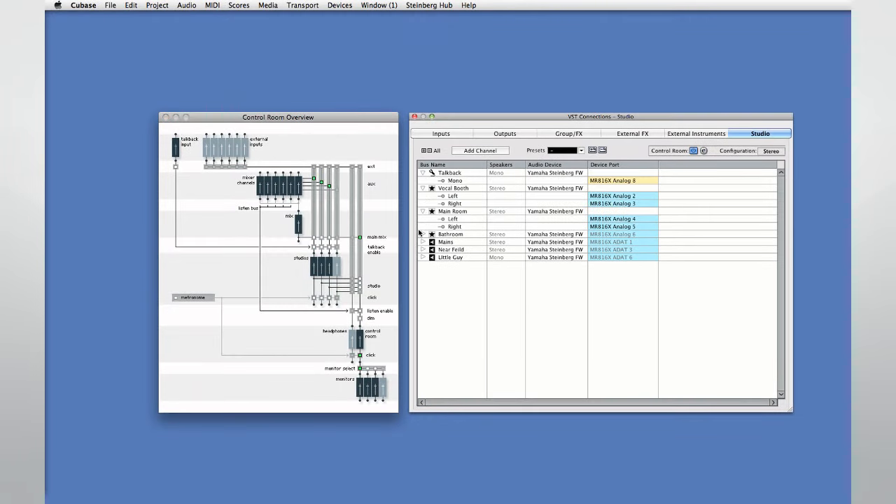
pyautogui.click(422, 234)
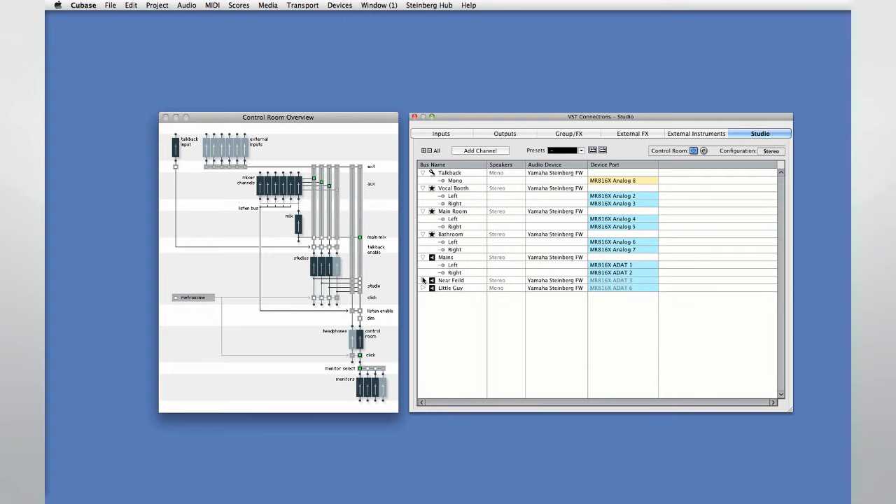
pyautogui.click(423, 280)
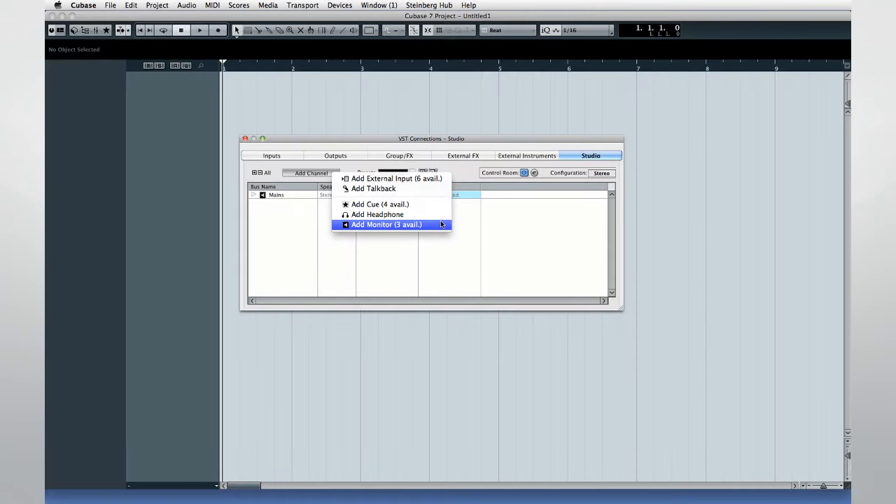
# - On the Outputs page, reassign the Stereo Out left and right device ports
pyautogui.click(335, 156)
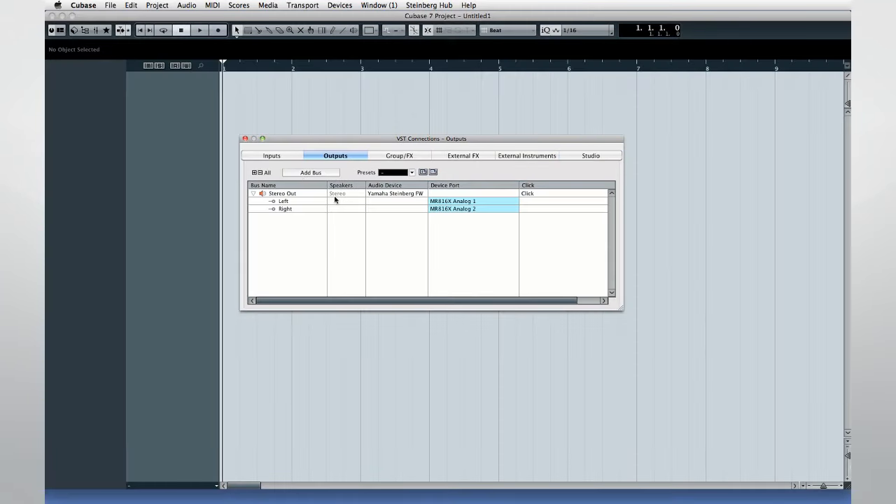
pyautogui.click(452, 209)
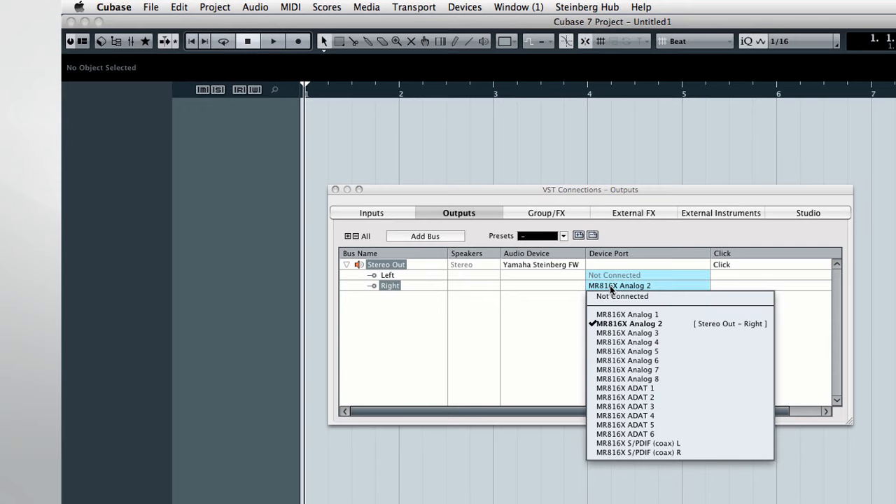
pyautogui.click(620, 297)
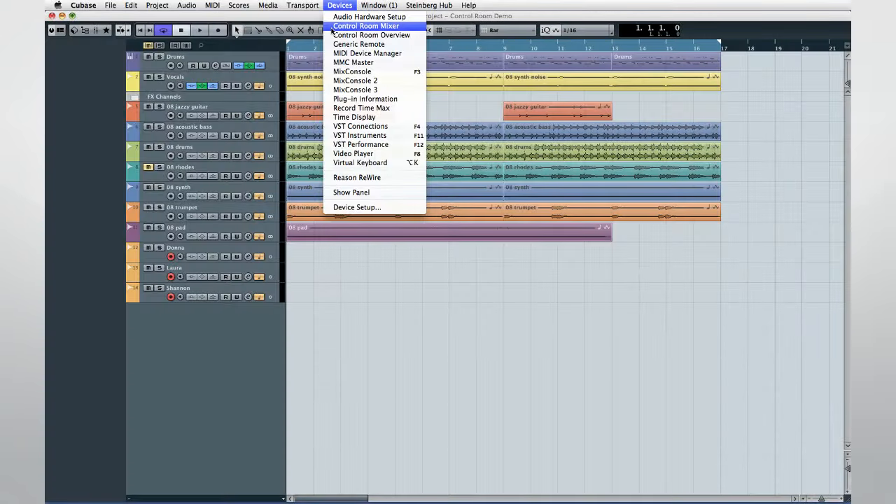
# - In the Control Room Mixer, enable talkback into the cues and set each room's Mix/Cue feed
pyautogui.click(365, 26)
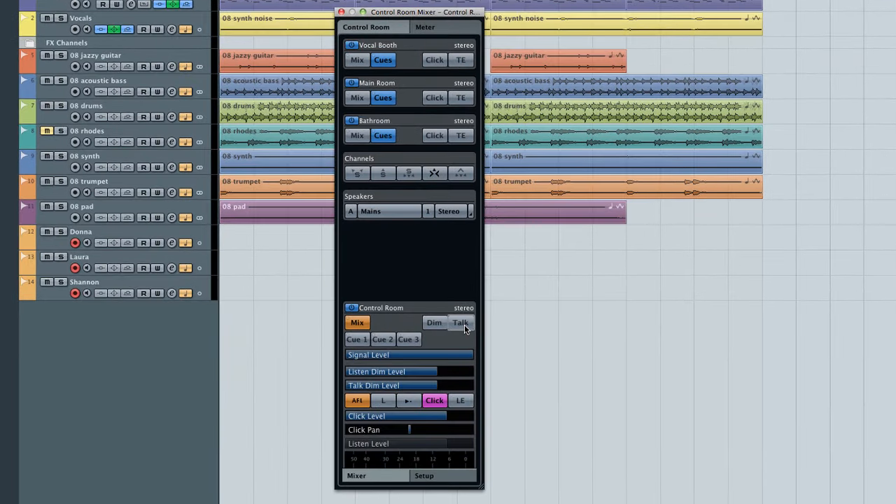
pyautogui.click(460, 322)
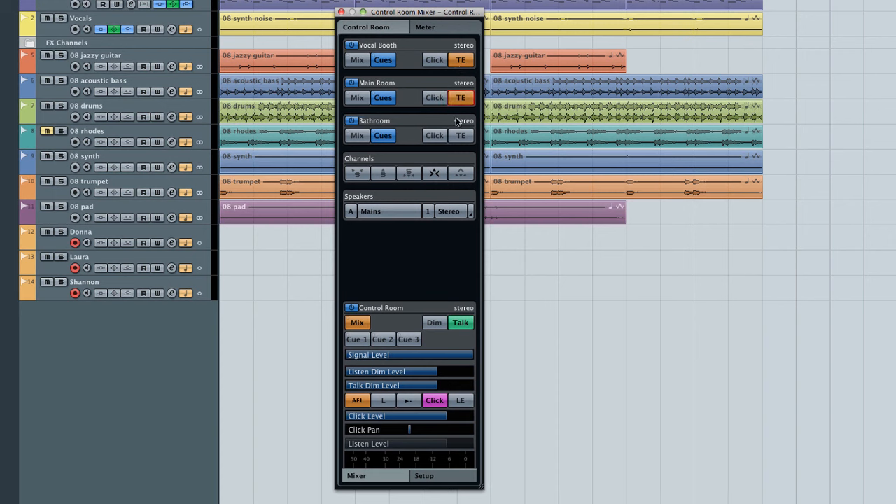
pyautogui.click(461, 135)
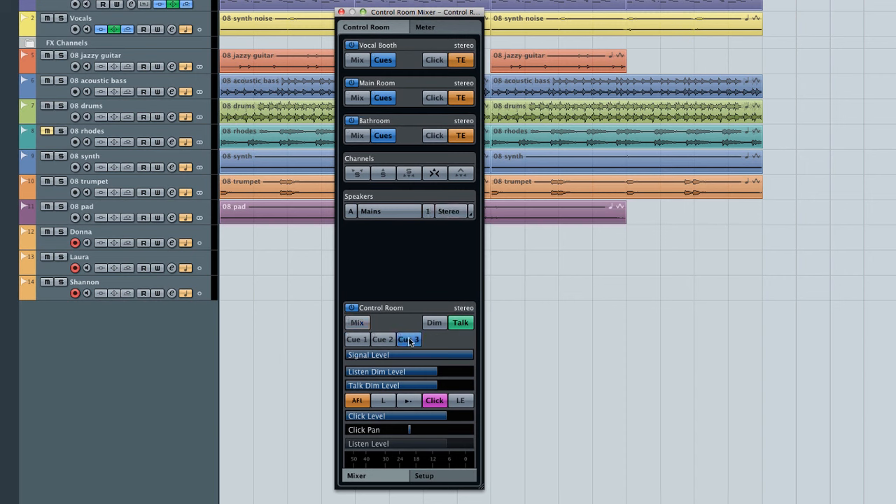
pyautogui.click(357, 323)
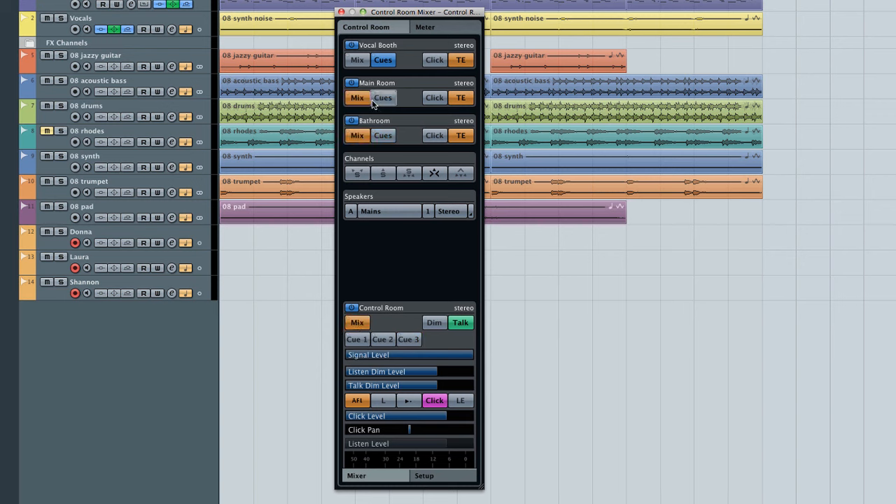
pyautogui.click(357, 59)
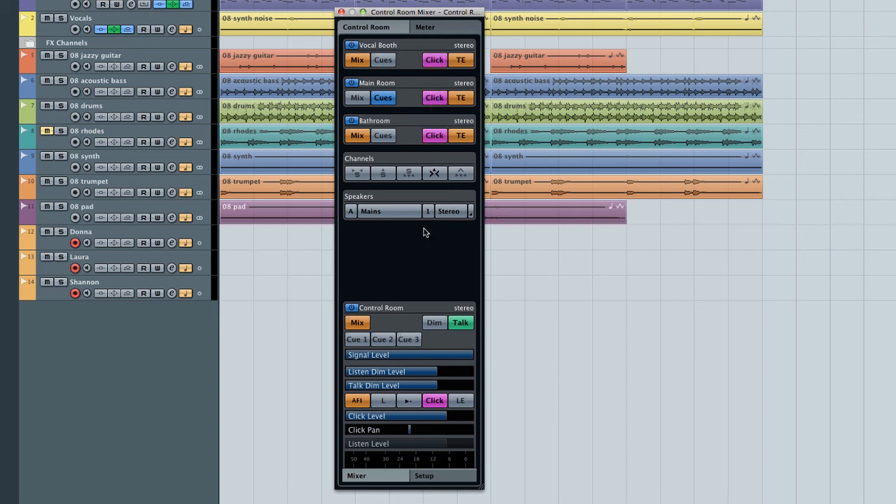
pyautogui.moveTo(423, 242)
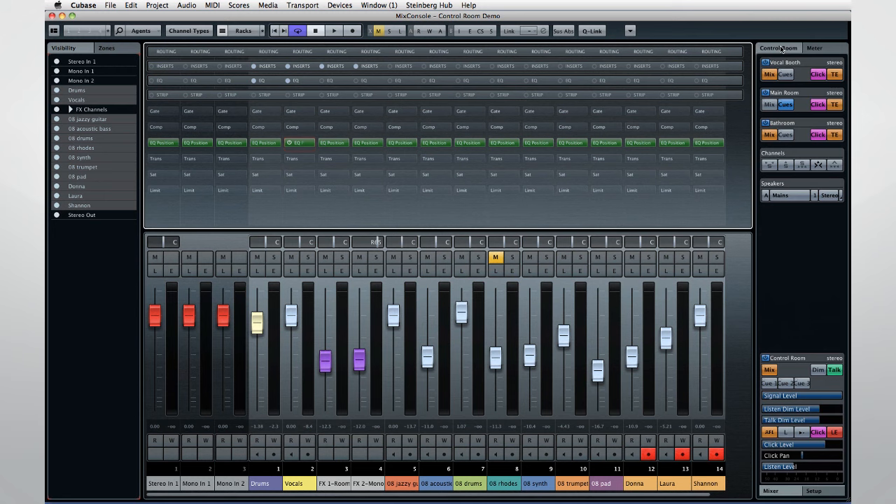
# - Show cue sends on all channels and use current mix levels for All Cues from selected channels
pyautogui.click(243, 30)
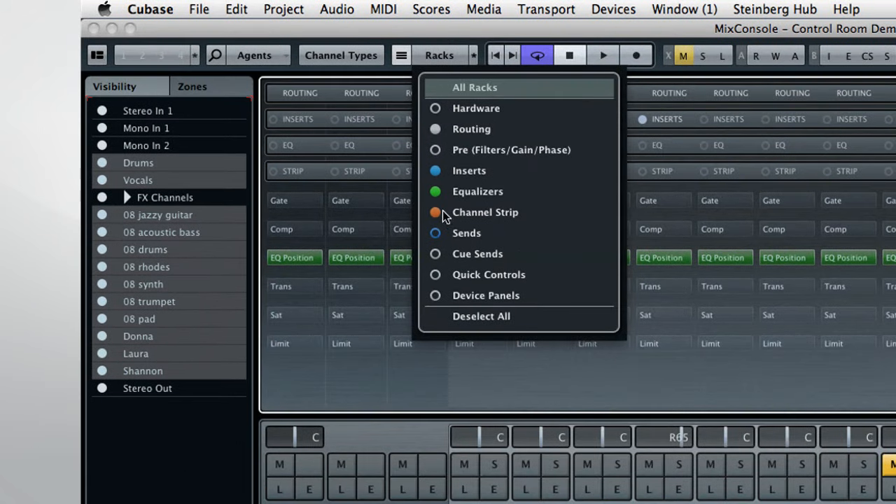
pyautogui.click(478, 254)
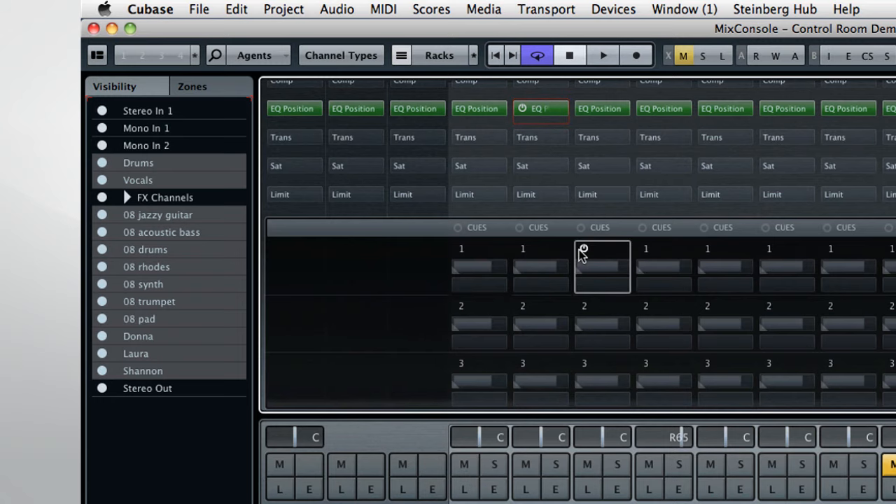
pyautogui.moveTo(584, 259); pyautogui.dragTo(590, 269)
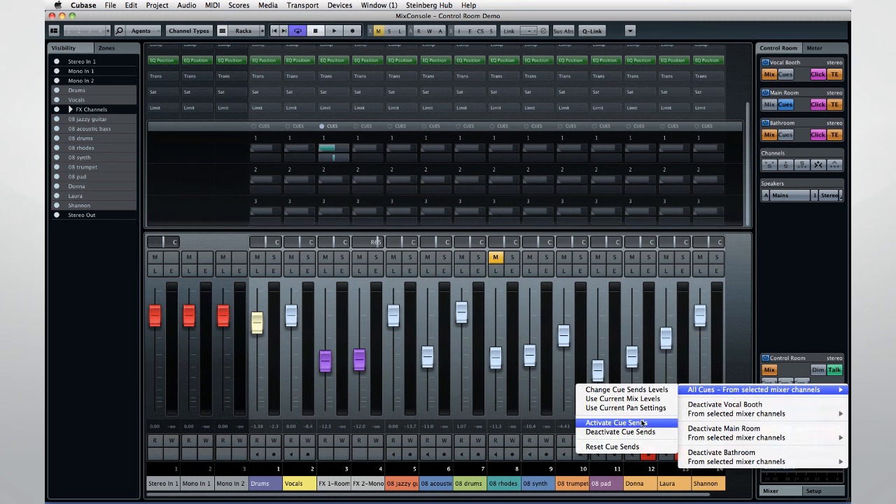
pyautogui.click(617, 422)
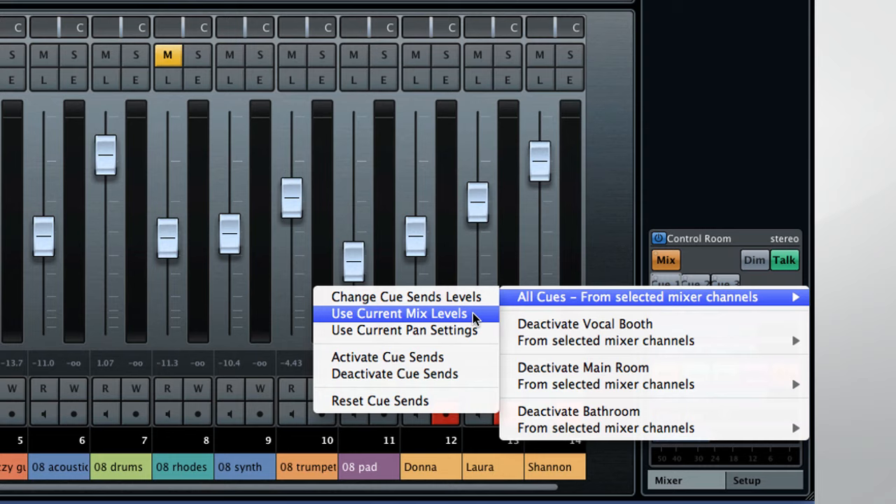
pyautogui.click(398, 313)
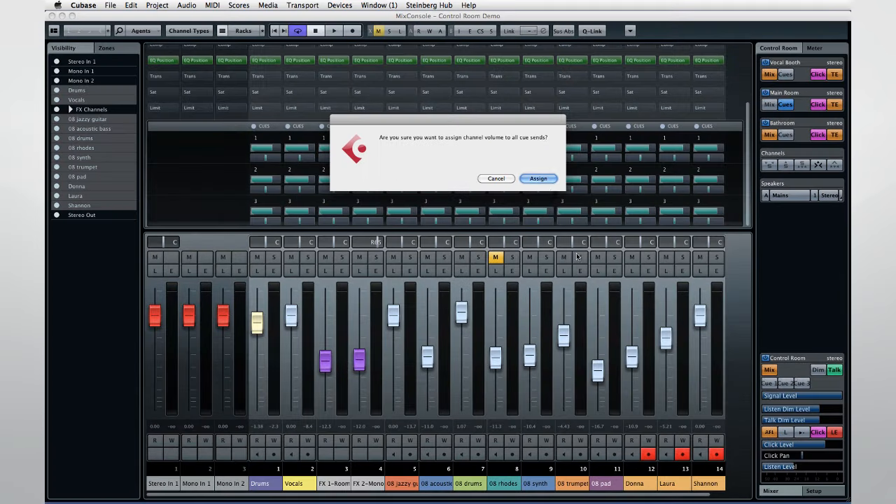
# - Confirm assigning channel volumes to all cue sends
pyautogui.click(539, 178)
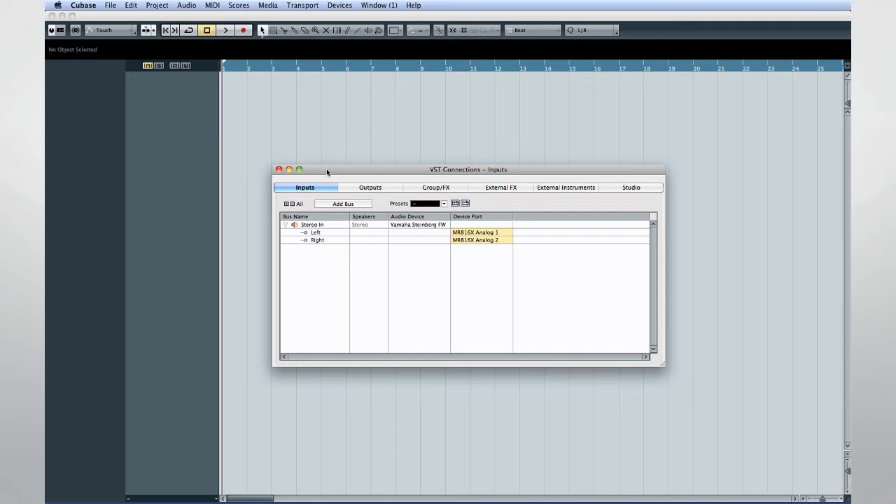
# - Add a 5.1 input bus on analog inputs 1–6 and close VST Connections
pyautogui.click(343, 203)
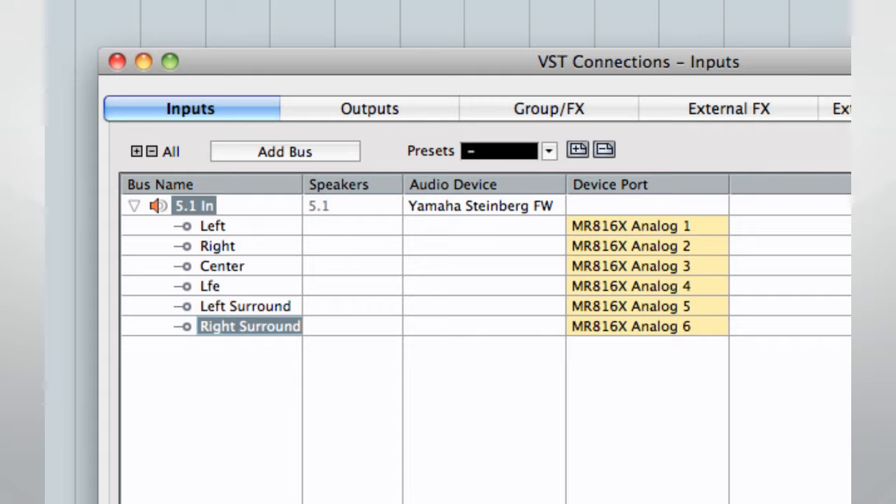
pyautogui.click(284, 9)
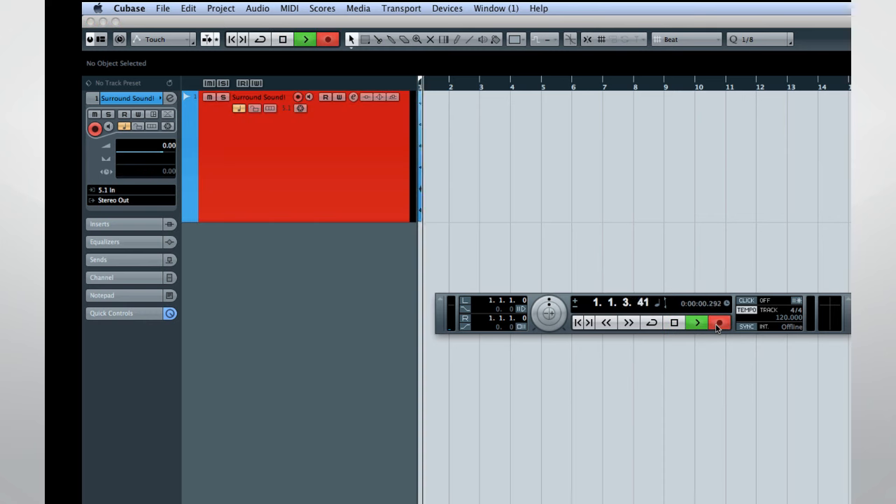
# - Record about eight bars of 5.1 input onto the Surround Sound! track
pyautogui.click(697, 323)
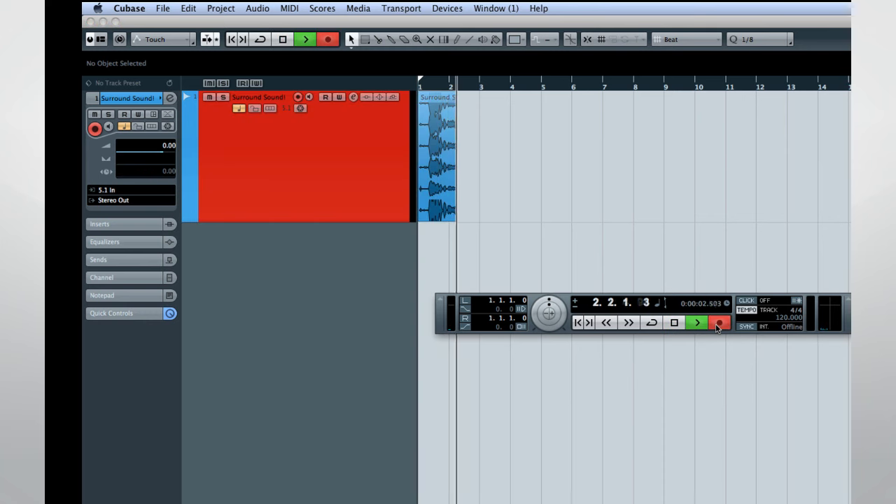
pyautogui.click(697, 323)
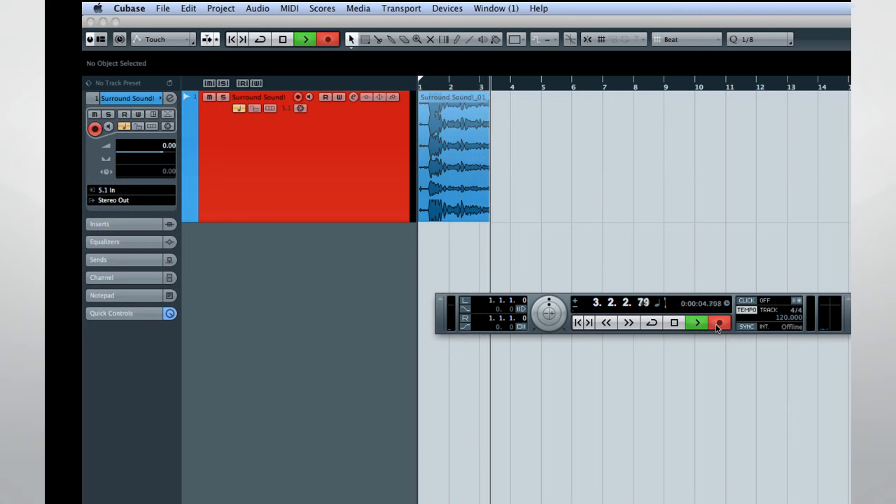
pyautogui.click(696, 323)
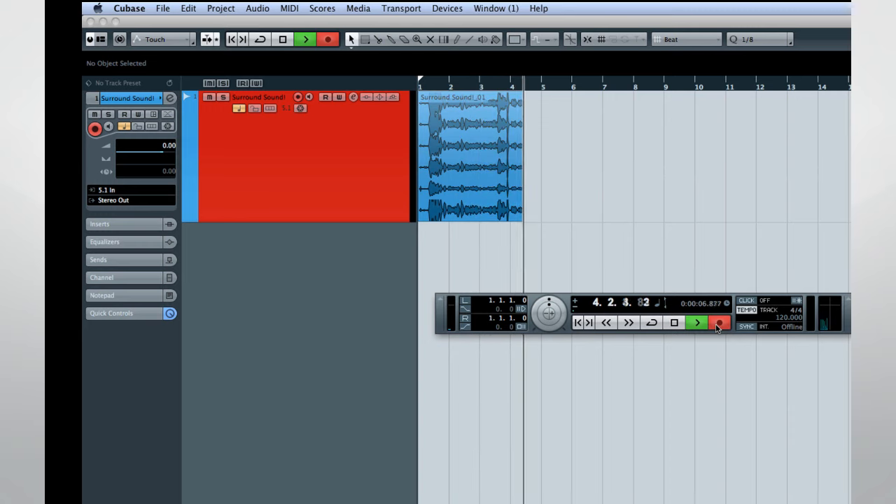
pyautogui.click(697, 323)
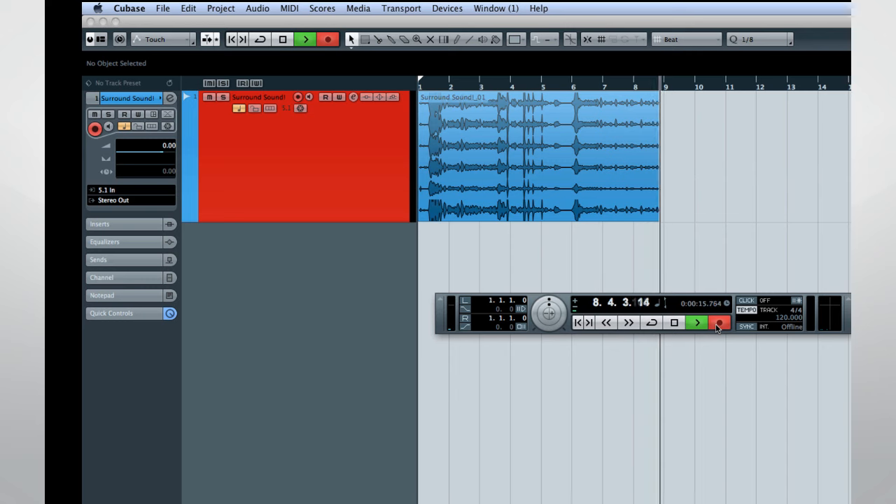
pyautogui.click(697, 323)
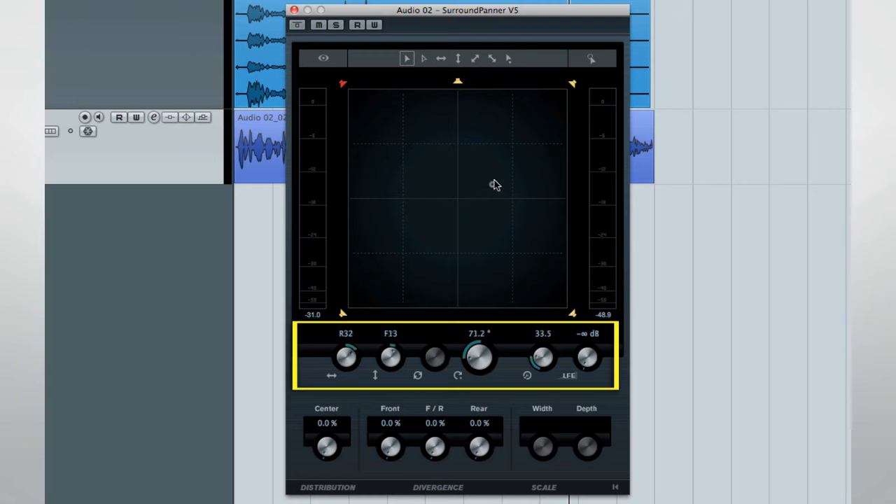
# - Set the Surround Demo mixdown export to split the 5.1 output into separate channel files
pyautogui.click(414, 236)
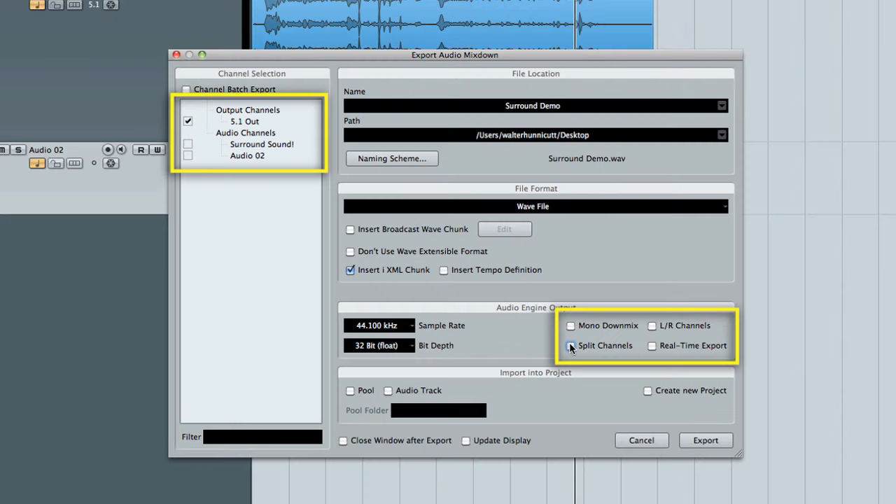
pyautogui.click(571, 346)
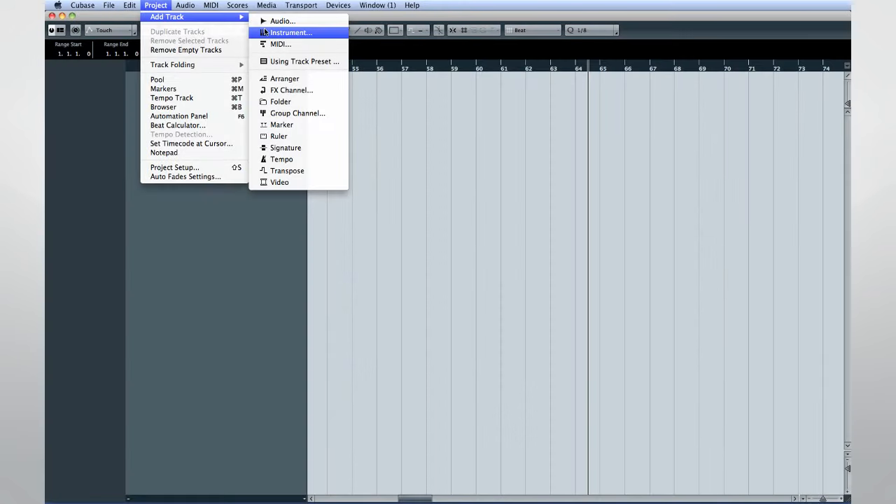
# - Add an instrument track with LoopMash as its instrument
pyautogui.click(288, 32)
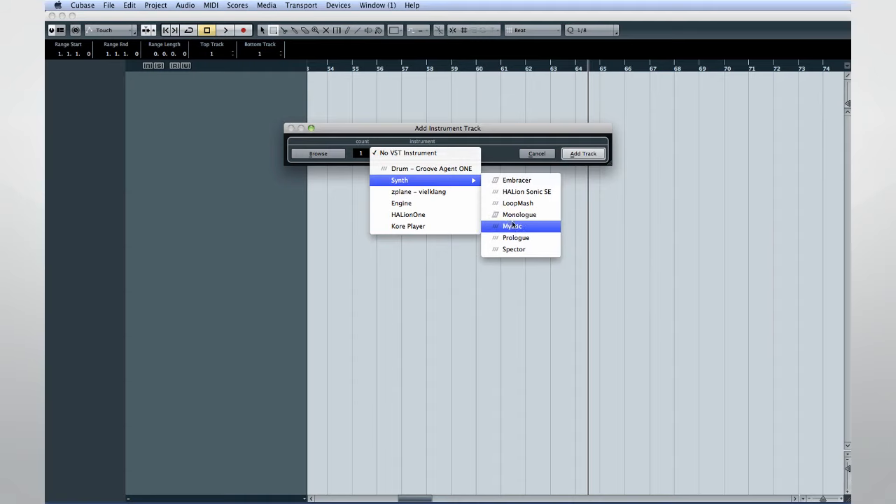
pyautogui.click(519, 204)
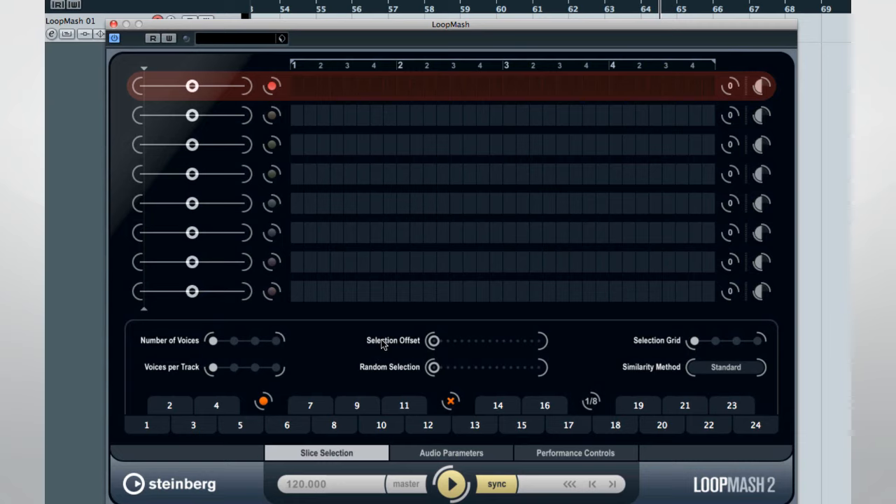
# - Load a LoopMash 2 preset to fill the eight lanes with the Outta Da Garbage 96 loops
pyautogui.click(575, 453)
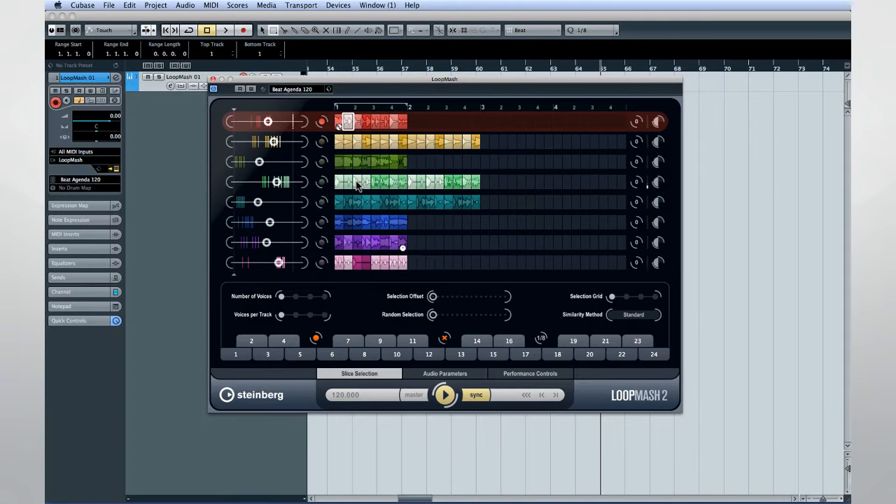
pyautogui.moveTo(413, 194)
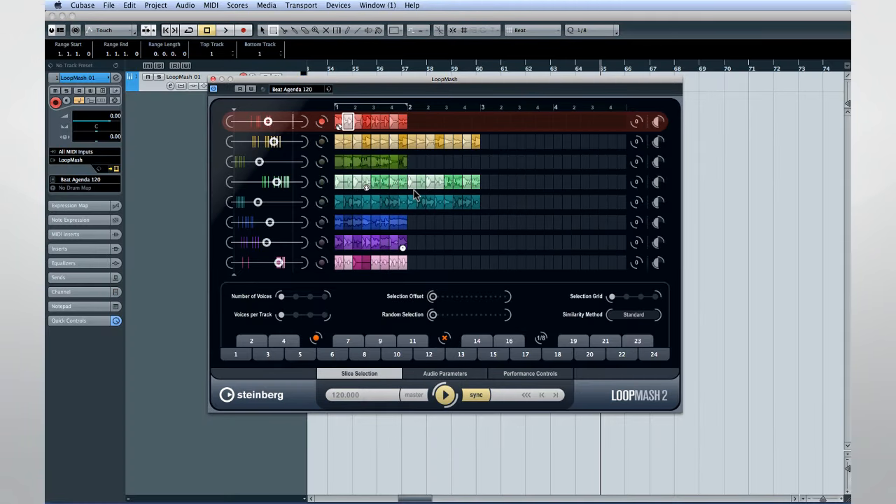
pyautogui.click(445, 374)
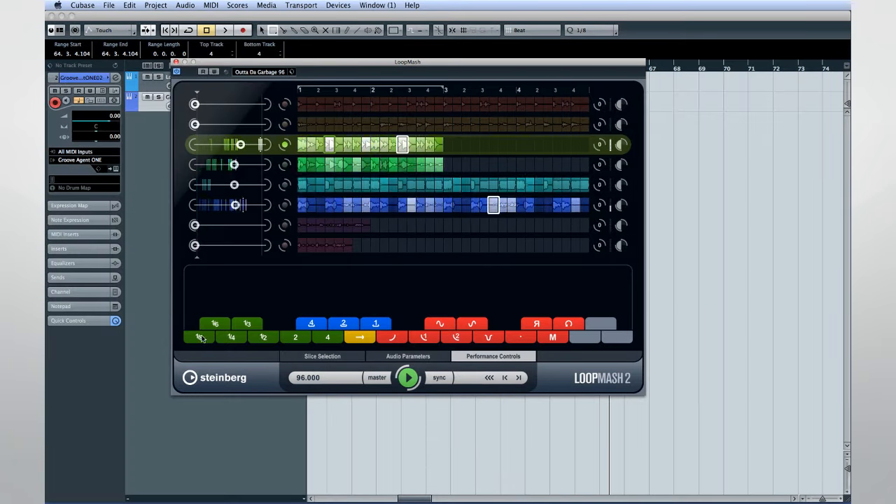
# - Trigger a slice-repeat effect and a second performance effect on the Outta Da Garbage 96 loops
pyautogui.click(488, 337)
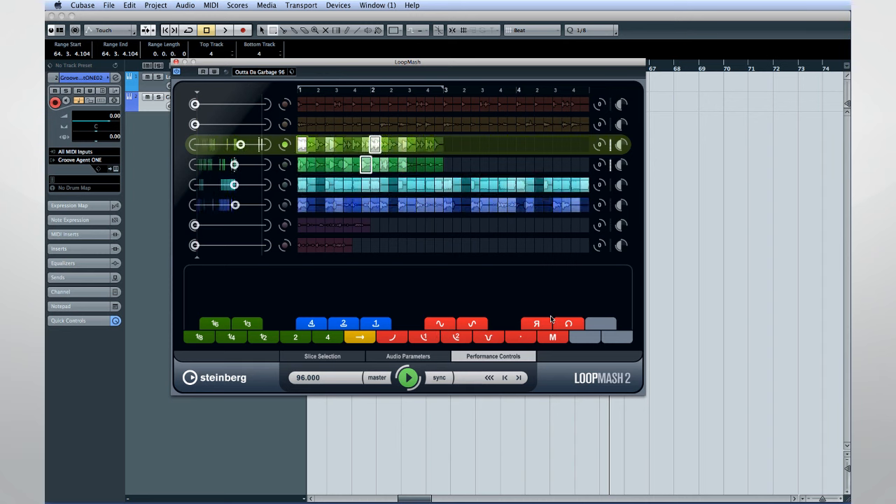
pyautogui.click(521, 337)
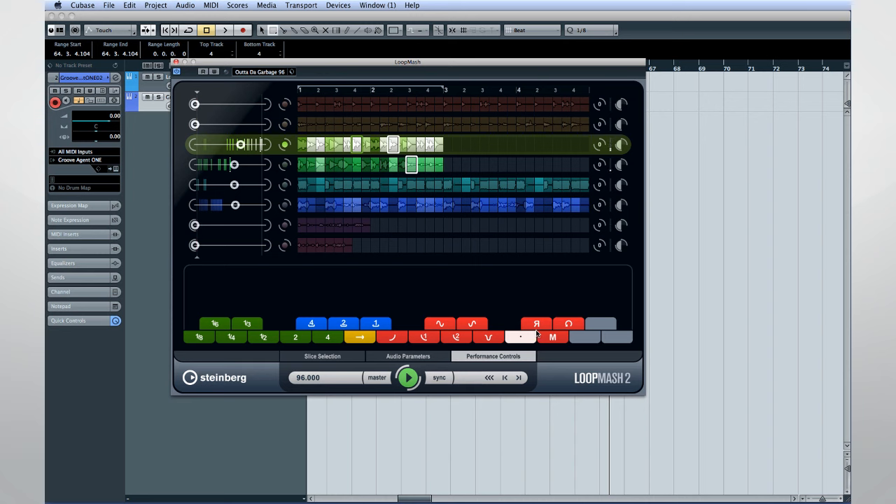